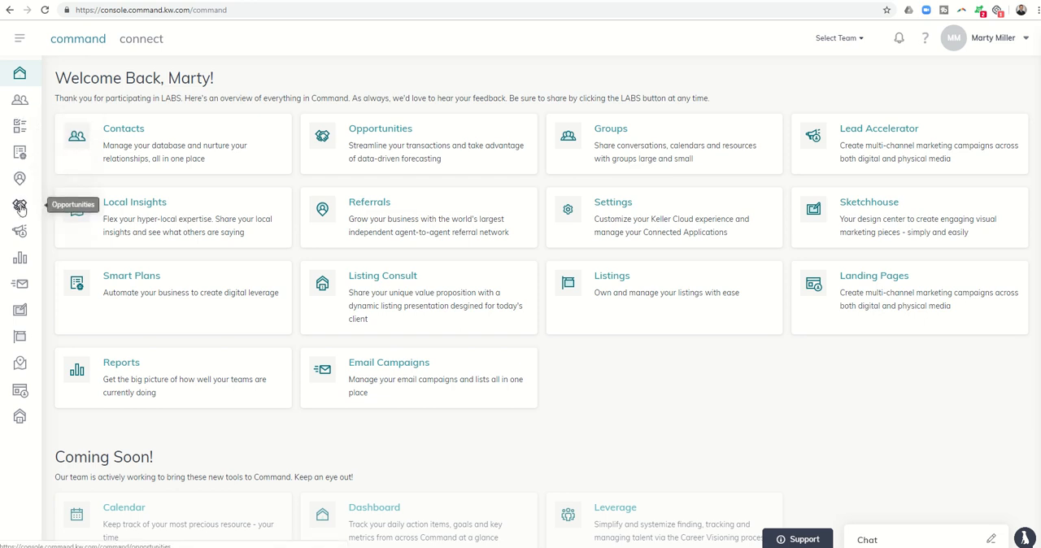
left_click(20, 205)
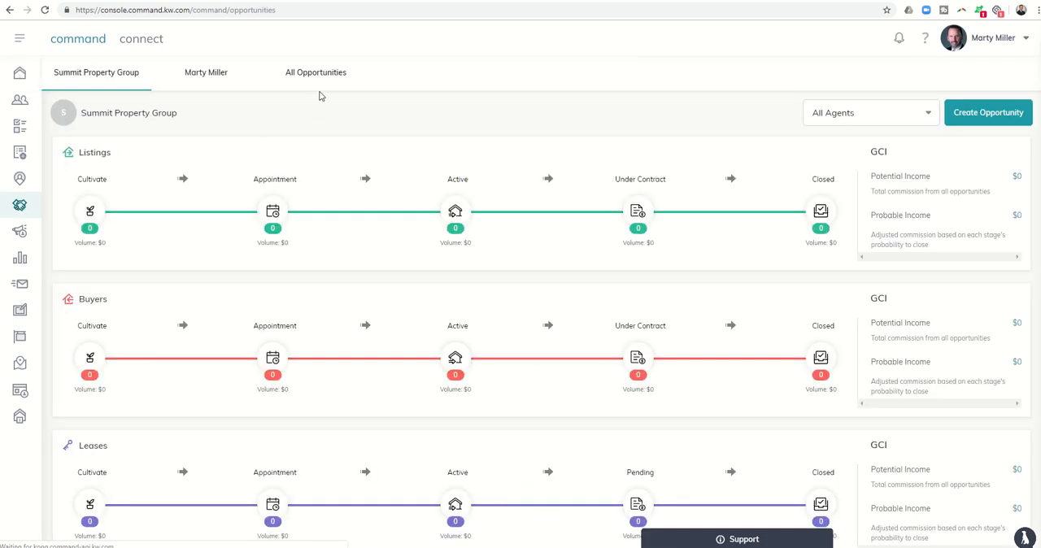
mouse_move(315, 71)
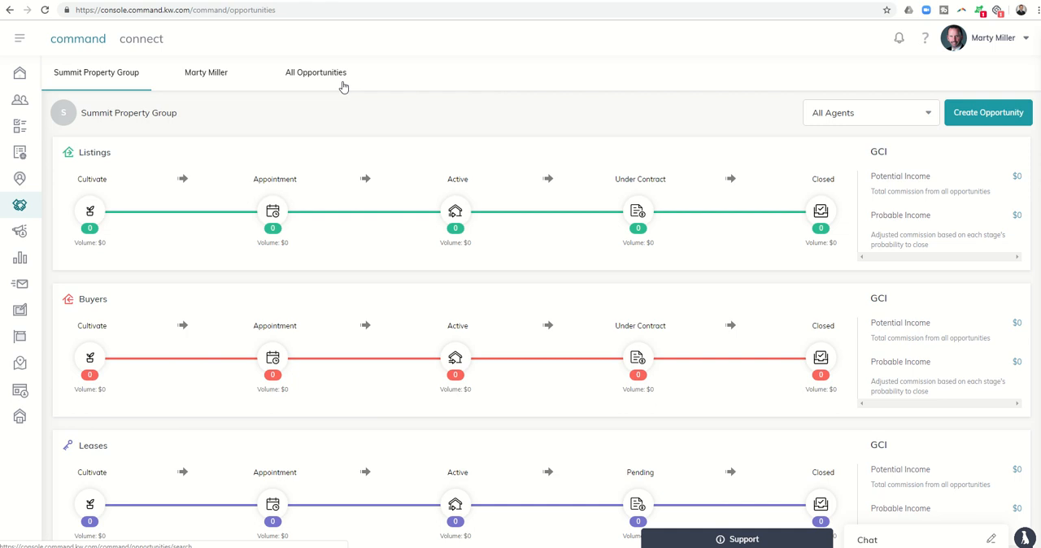
mouse_move(218, 242)
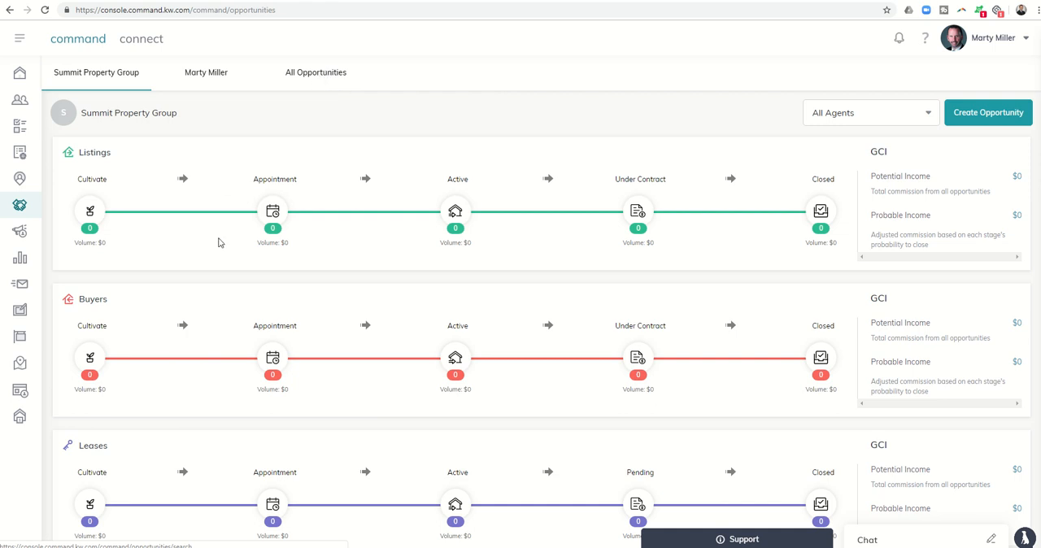
mouse_move(332, 388)
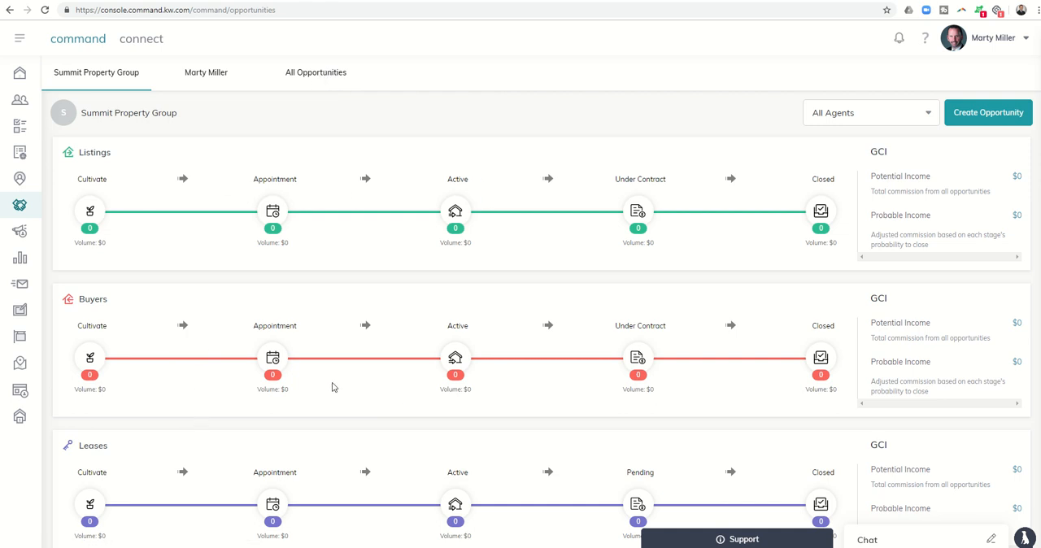
left_click(205, 71)
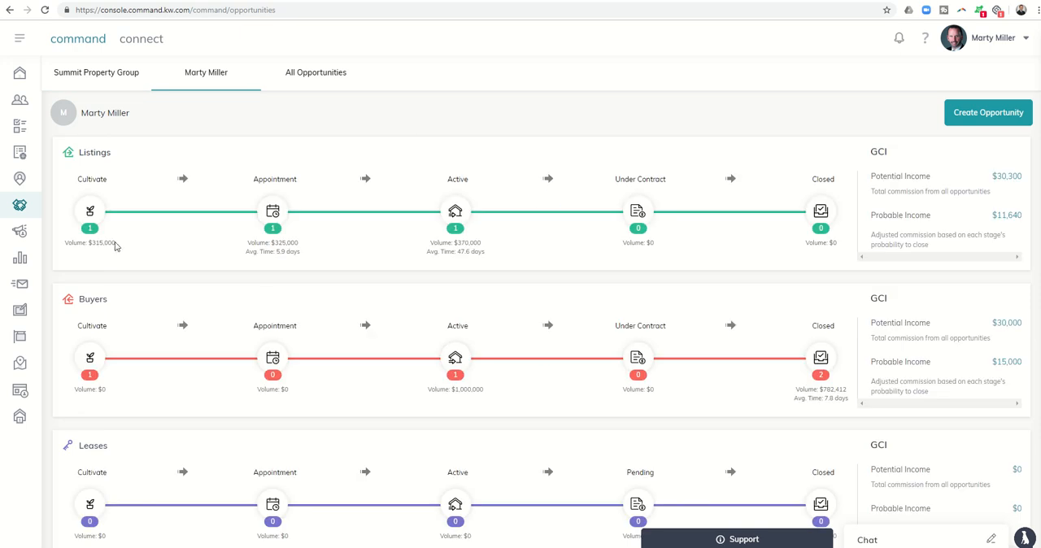
mouse_move(426, 265)
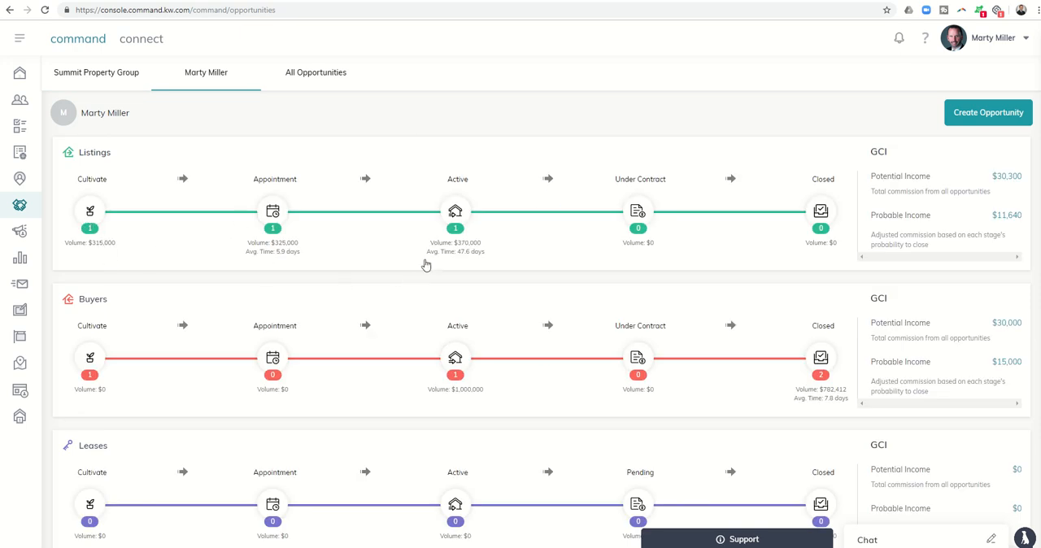
mouse_move(237, 373)
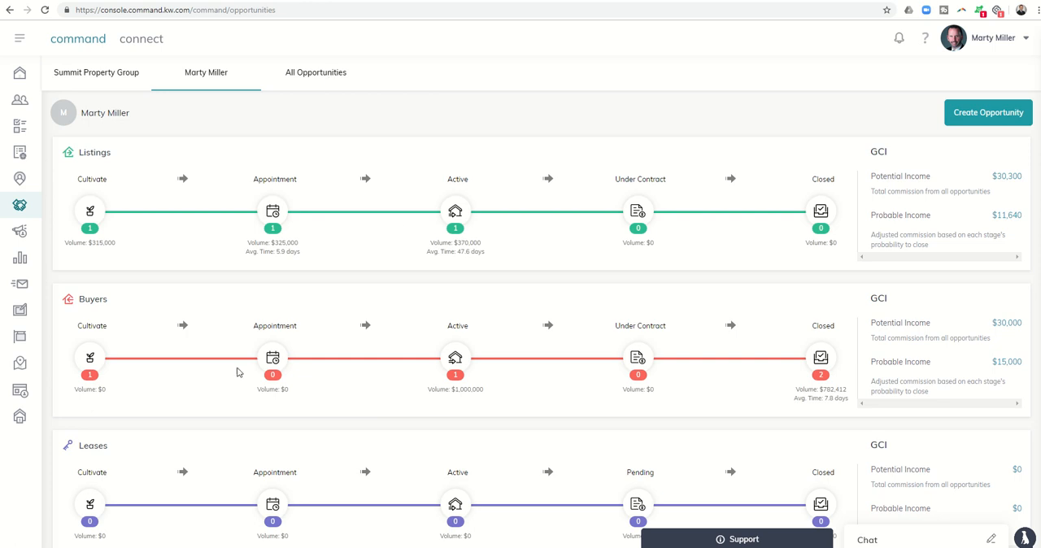
left_click(315, 72)
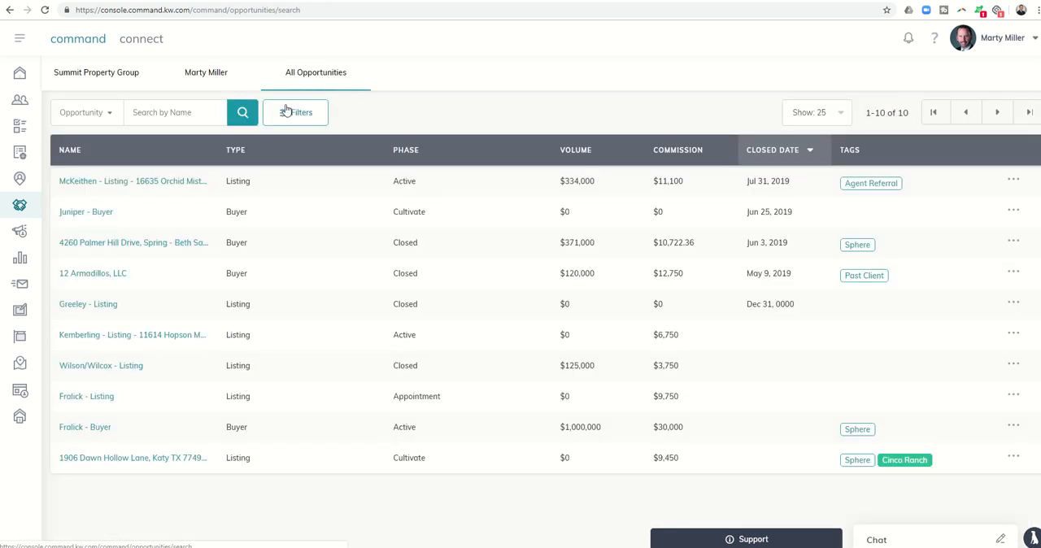
left_click(234, 150)
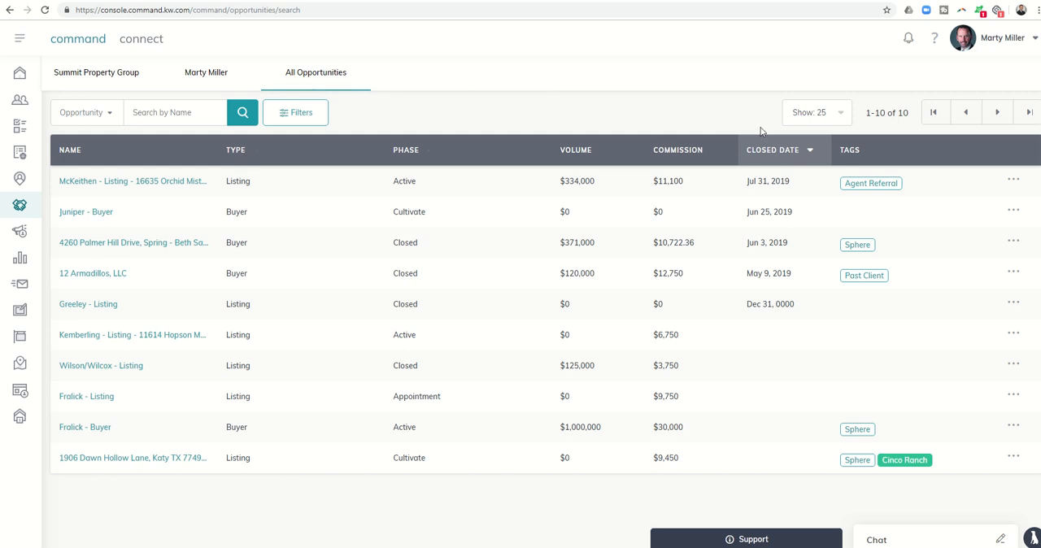
left_click(814, 112)
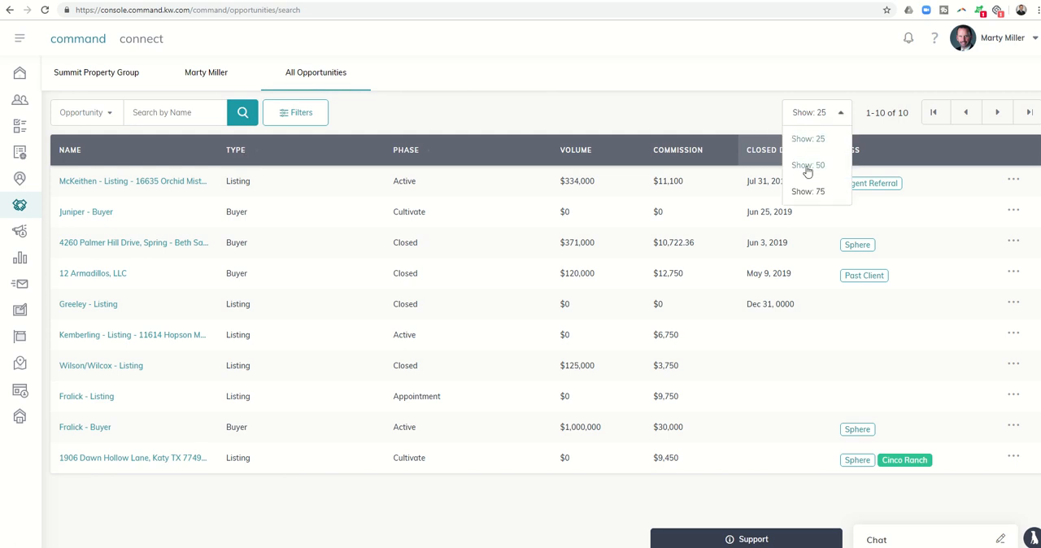
mouse_move(805, 192)
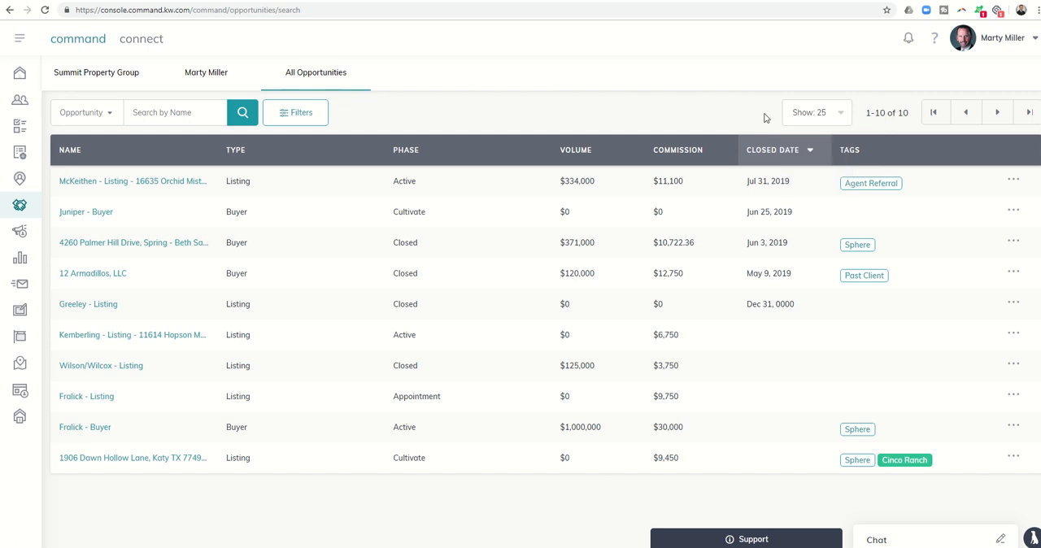
mouse_move(810, 125)
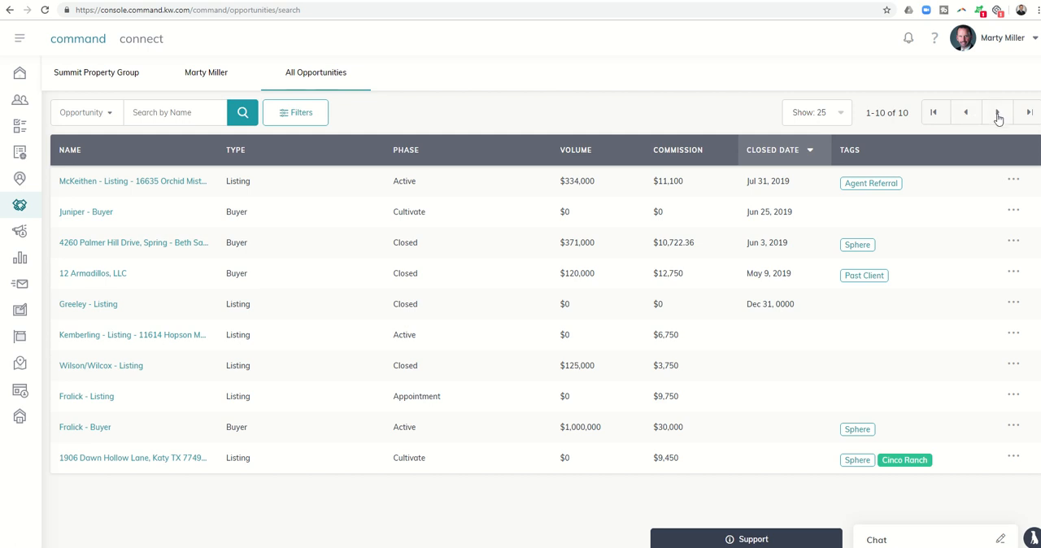
mouse_move(986, 131)
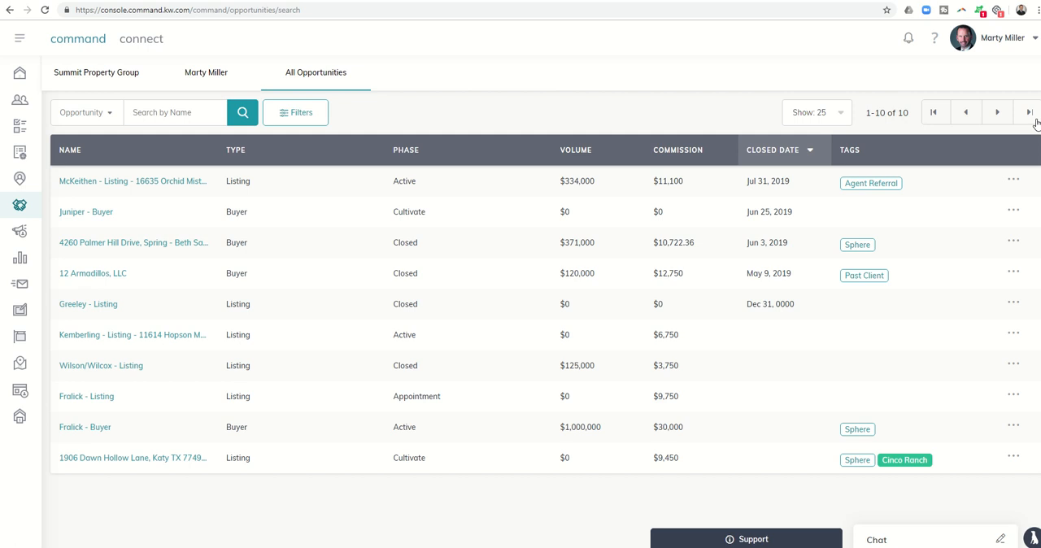
mouse_move(936, 113)
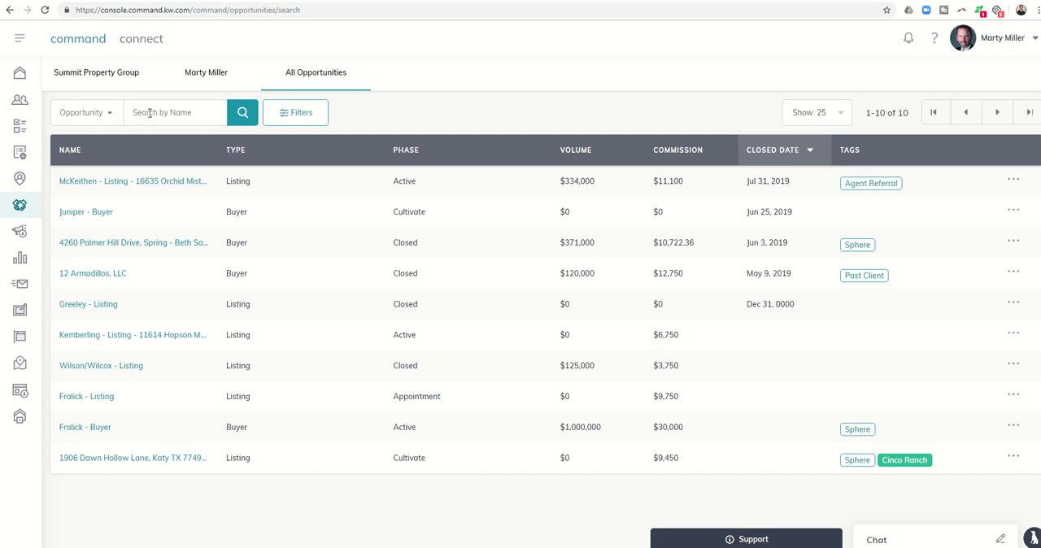
- Reveal the Opportunity, Assignee and Contact choices for the name search
left_click(176, 113)
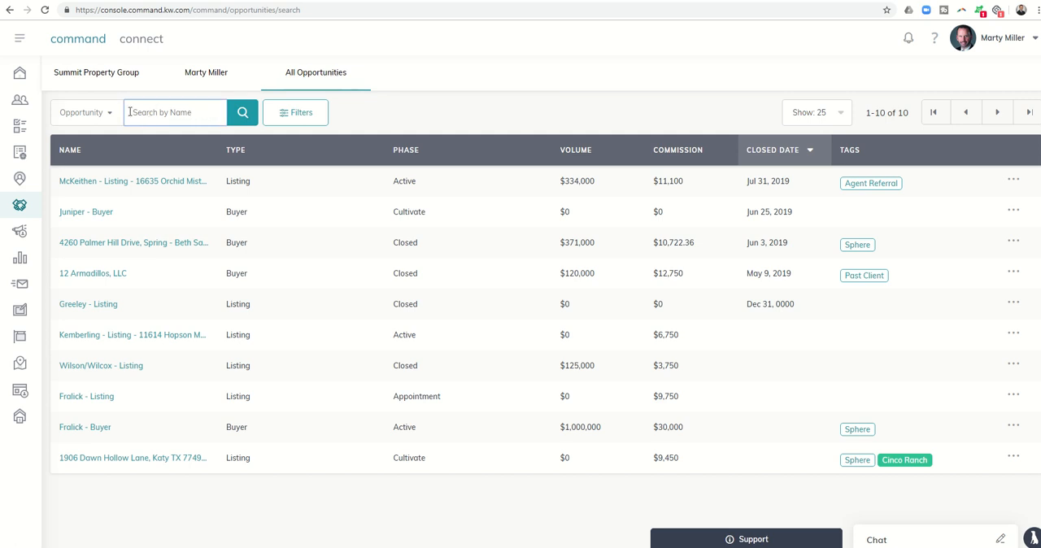
left_click(85, 112)
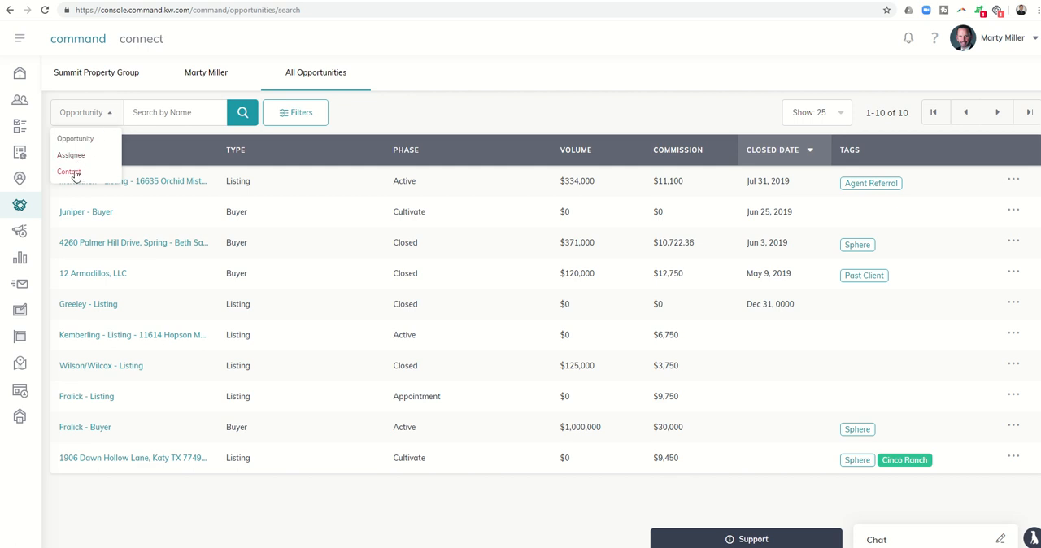
mouse_move(71, 156)
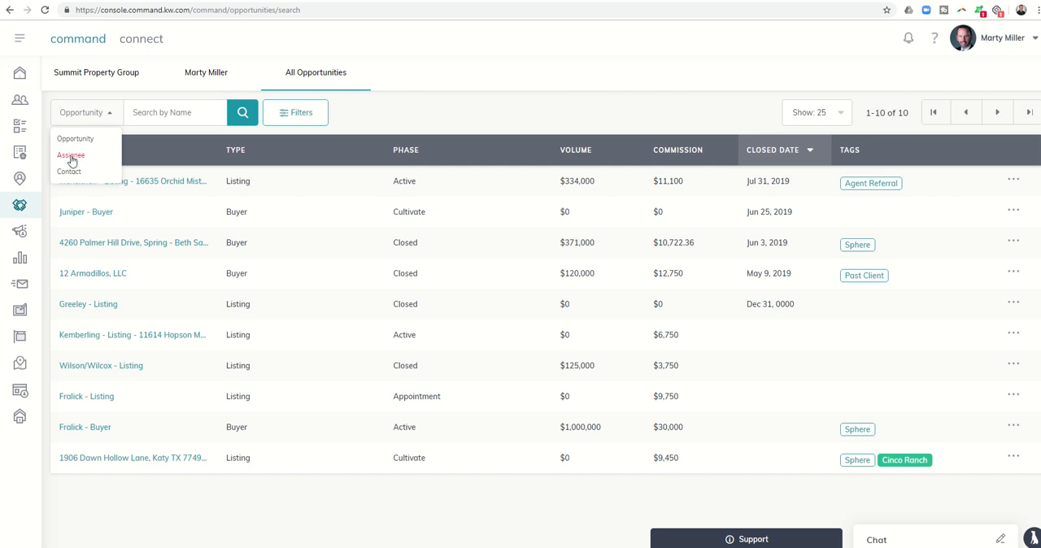
mouse_move(296, 113)
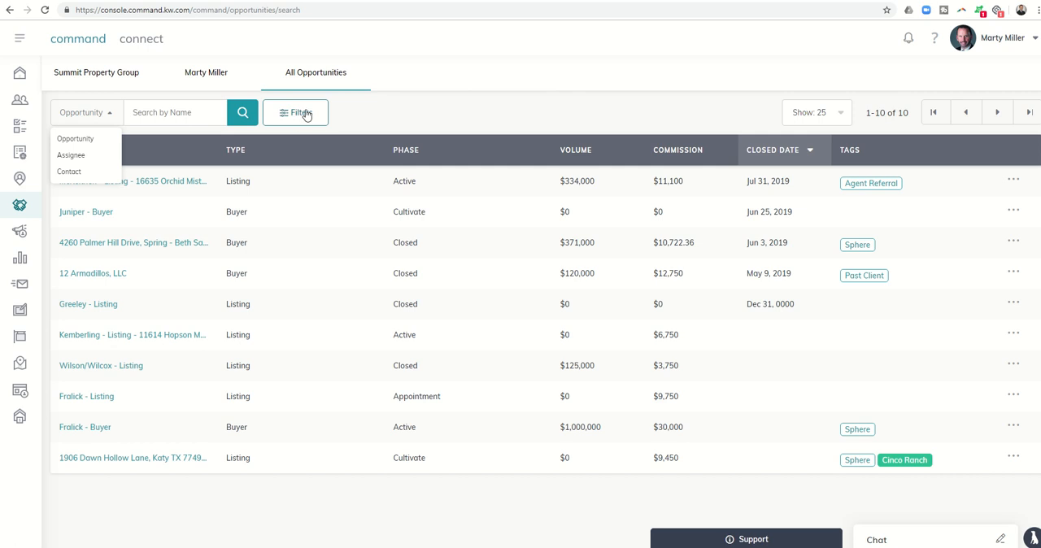
left_click(296, 113)
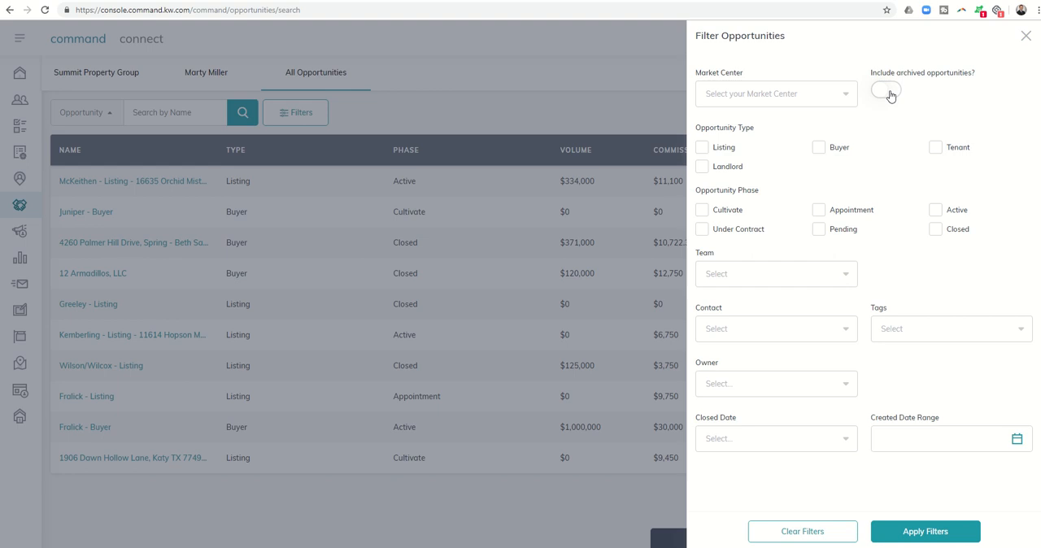
left_click(885, 92)
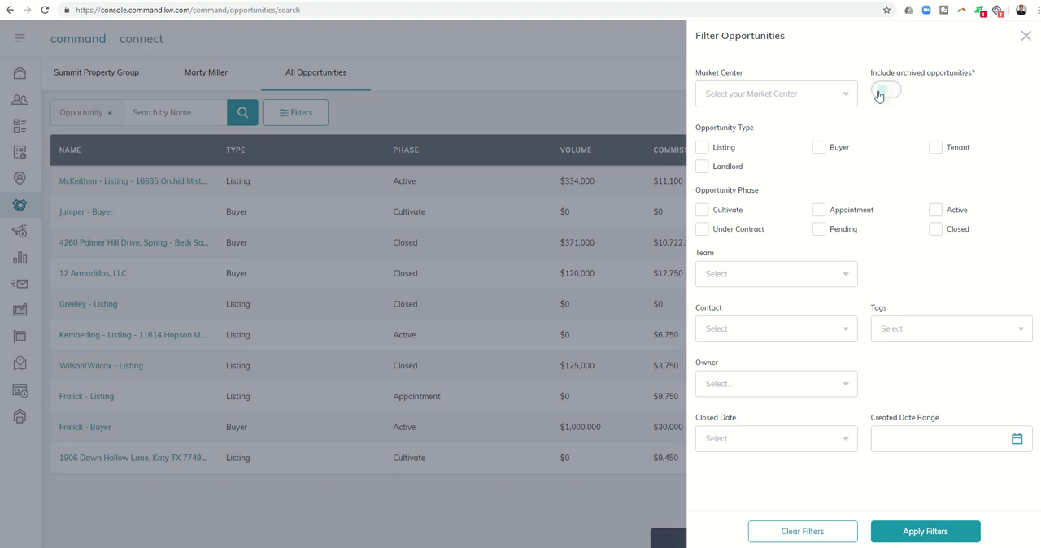
left_click(885, 90)
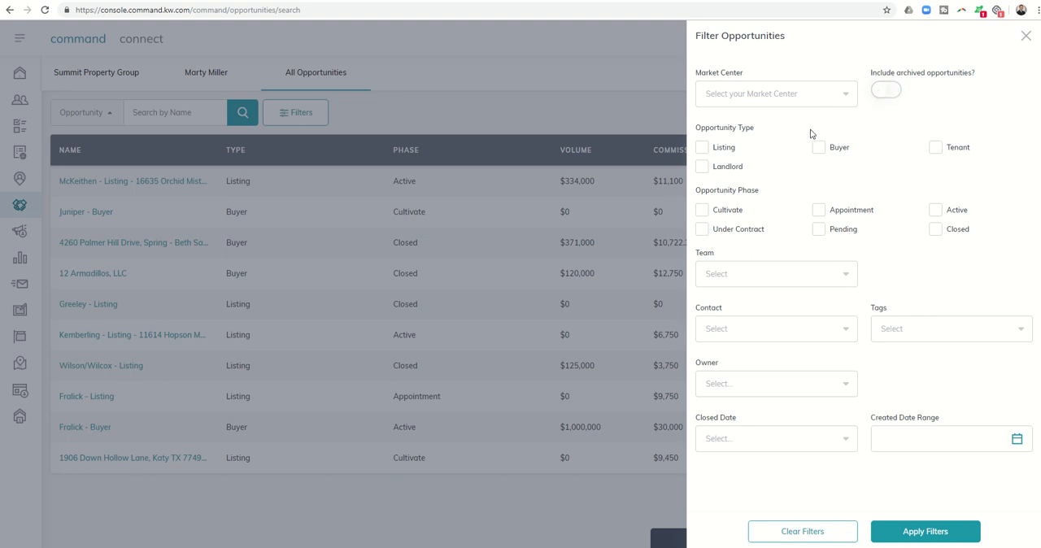
mouse_move(726, 197)
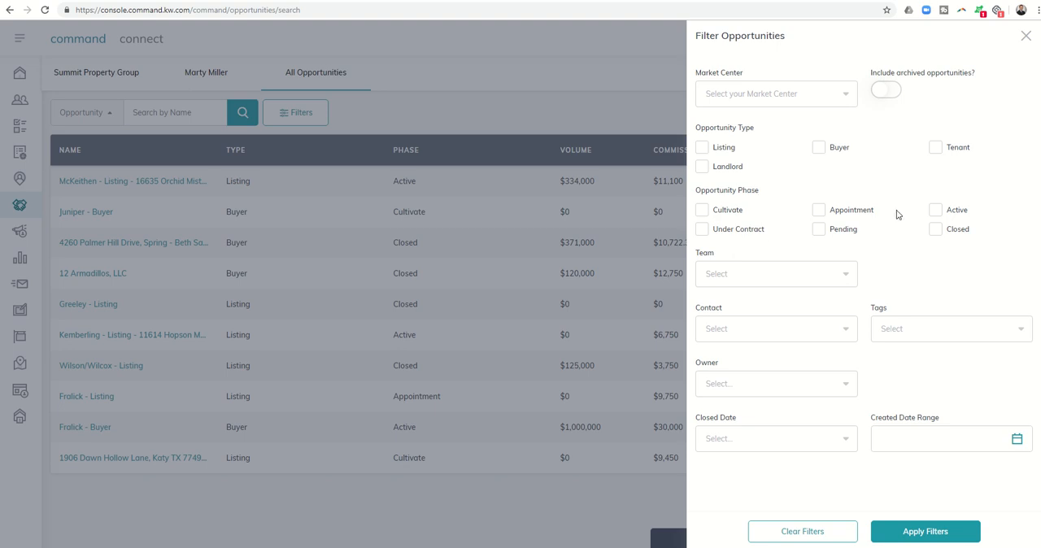
left_click(772, 273)
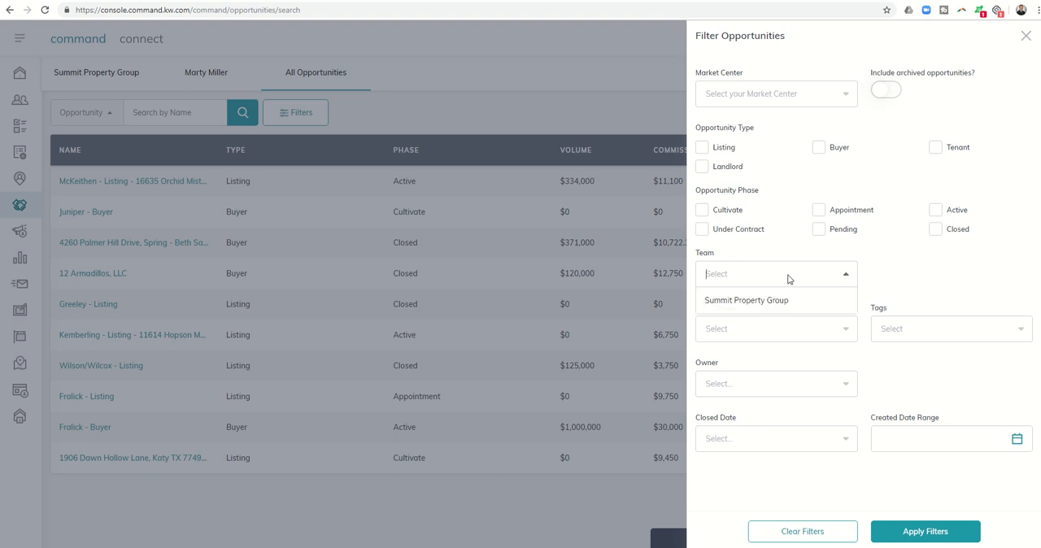
left_click(775, 274)
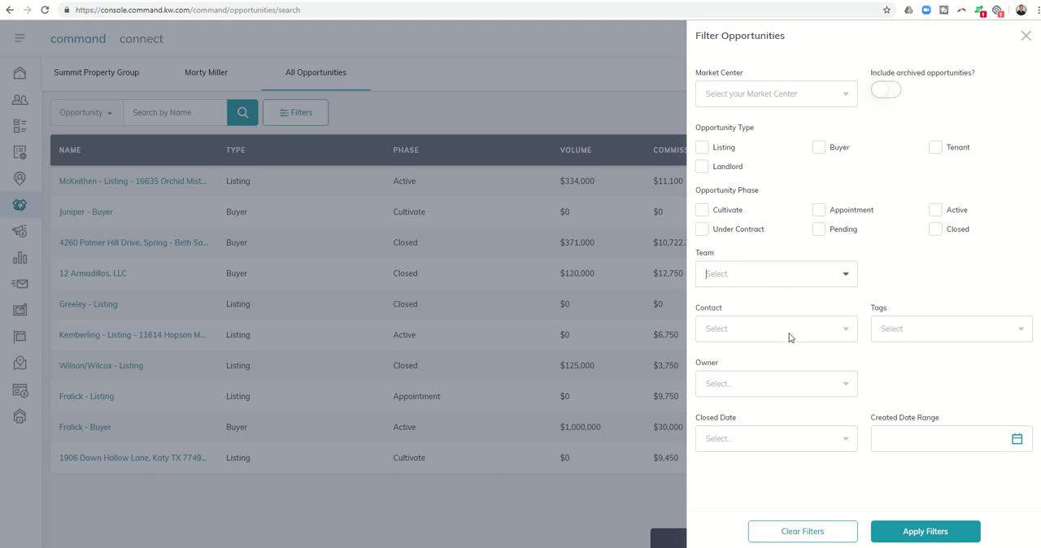
mouse_move(980, 334)
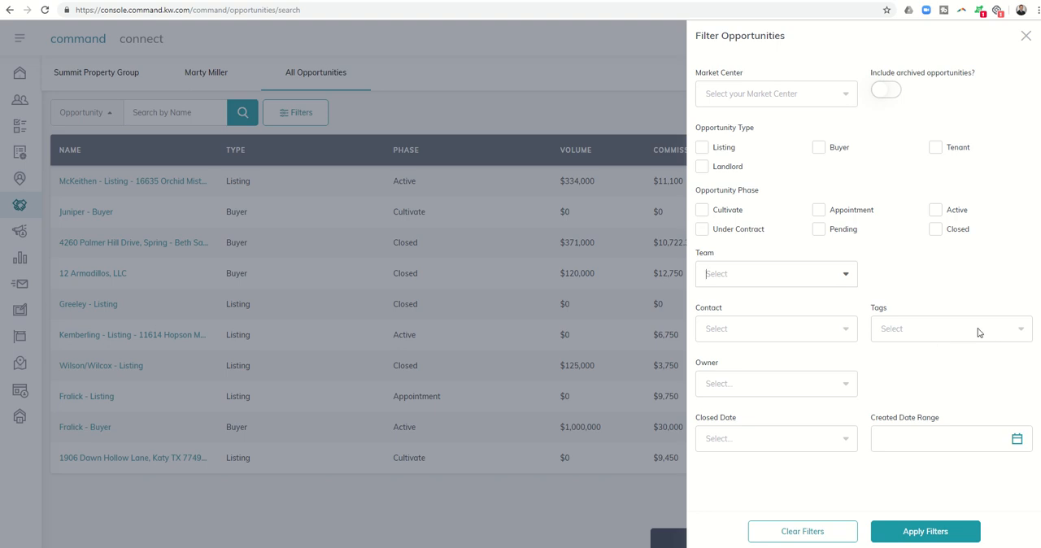
mouse_move(969, 336)
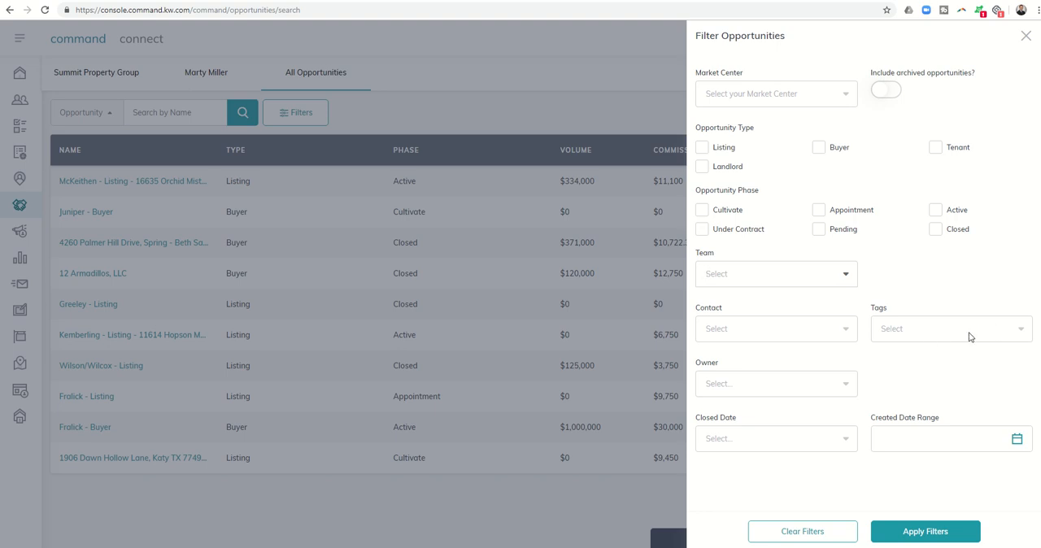
left_click(944, 328)
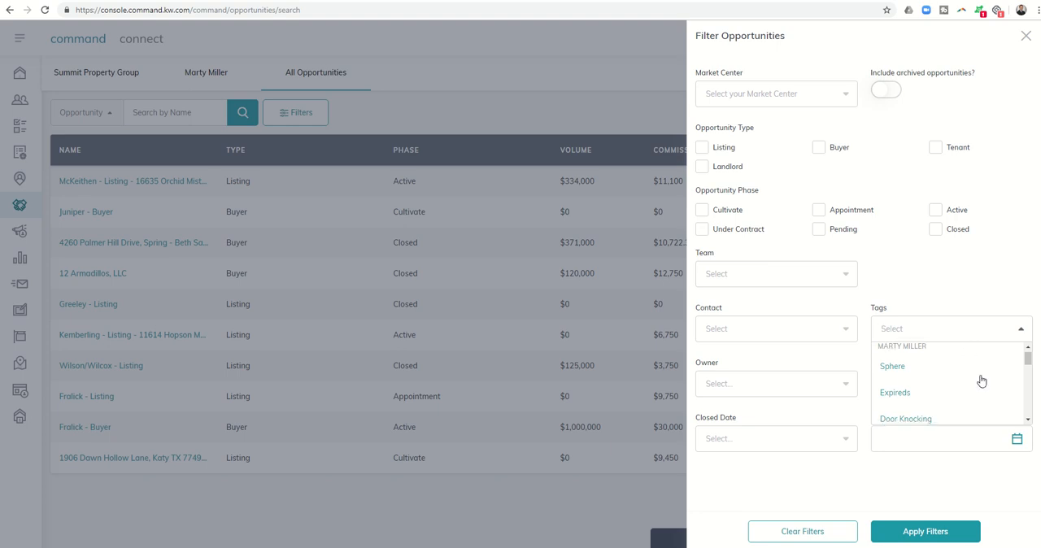
scroll("down", 3)
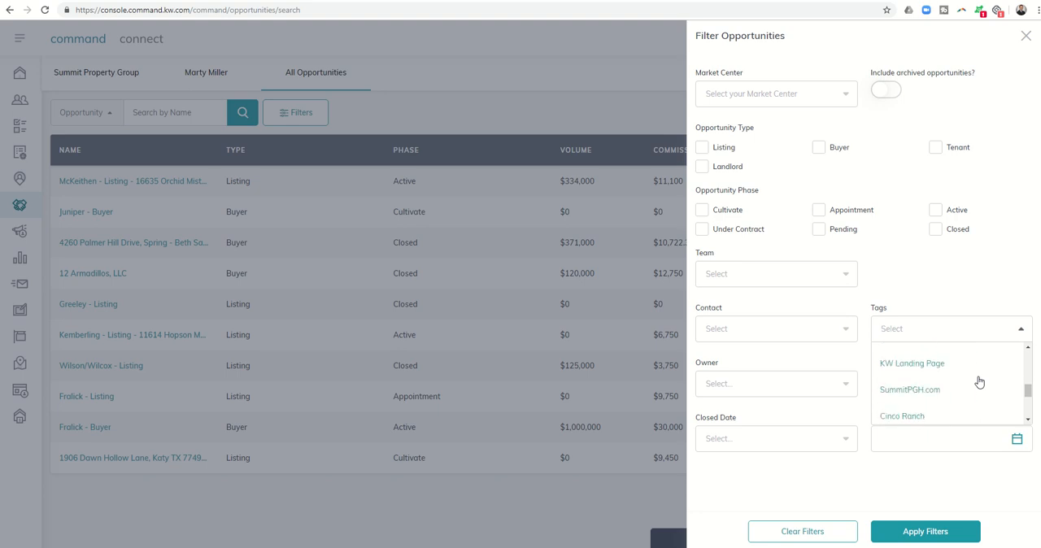
scroll("down", 3)
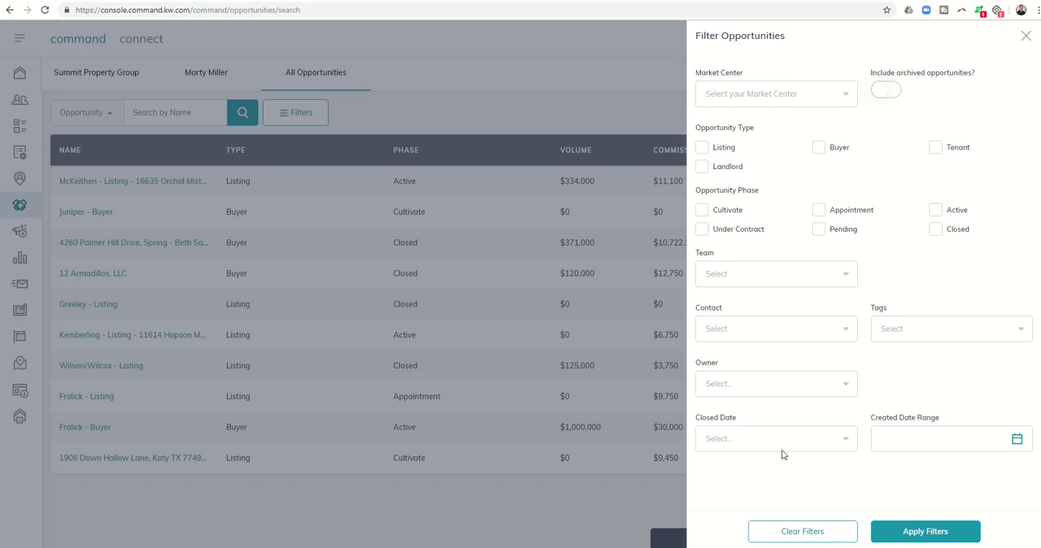
mouse_move(807, 439)
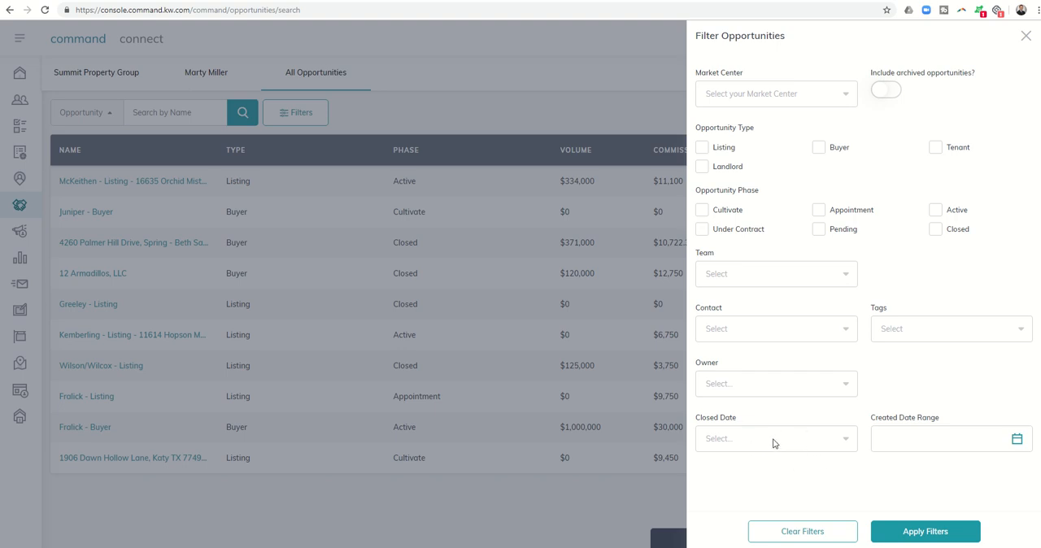
mouse_move(879, 444)
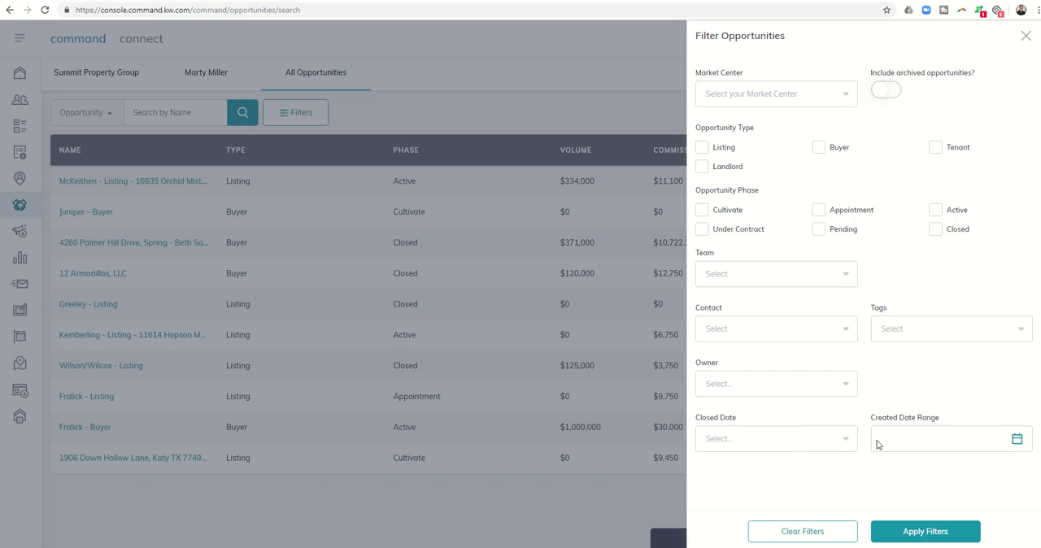
mouse_move(931, 456)
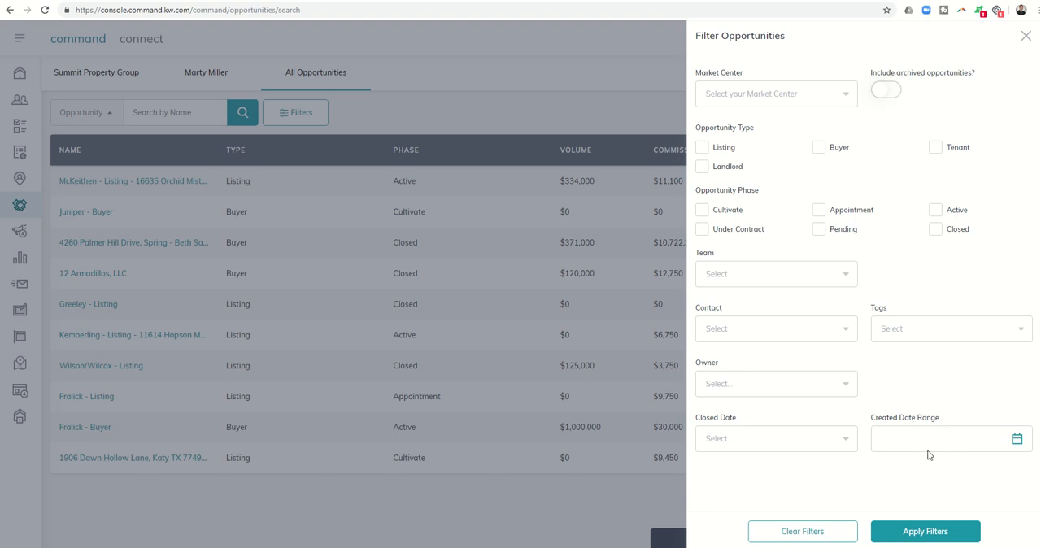
mouse_move(933, 434)
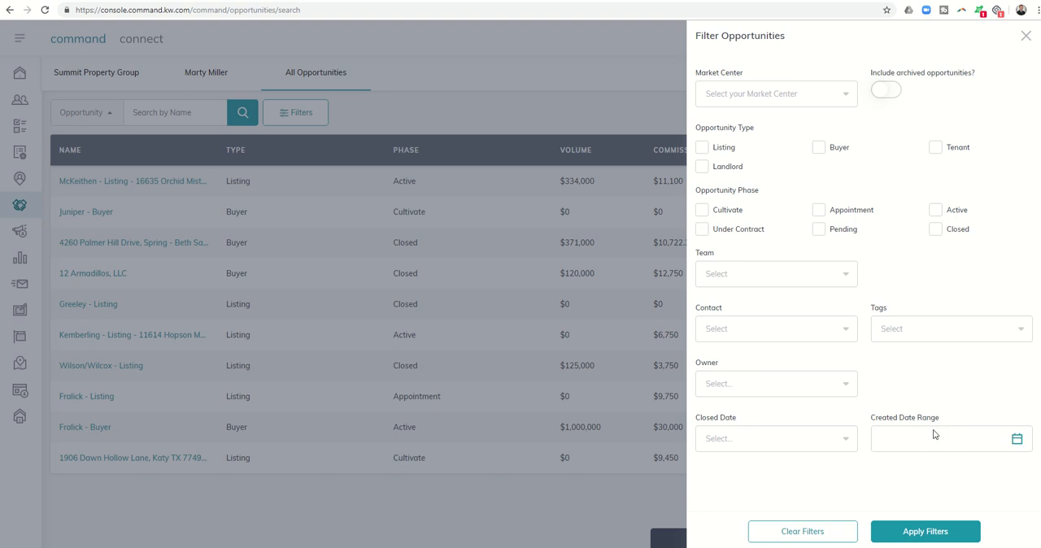
mouse_move(936, 435)
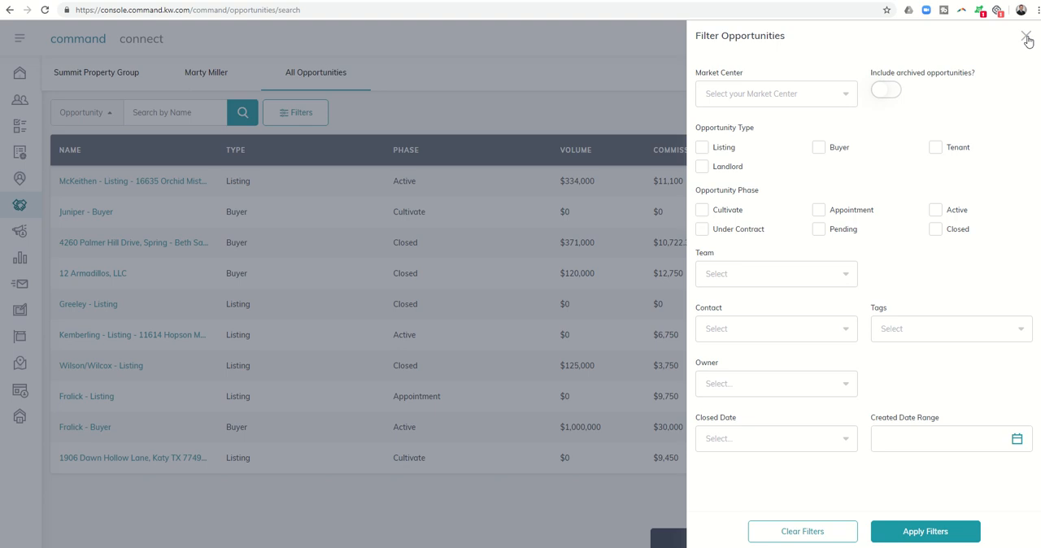
- Close the Filter Opportunities panel without applying any filters
left_click(1028, 40)
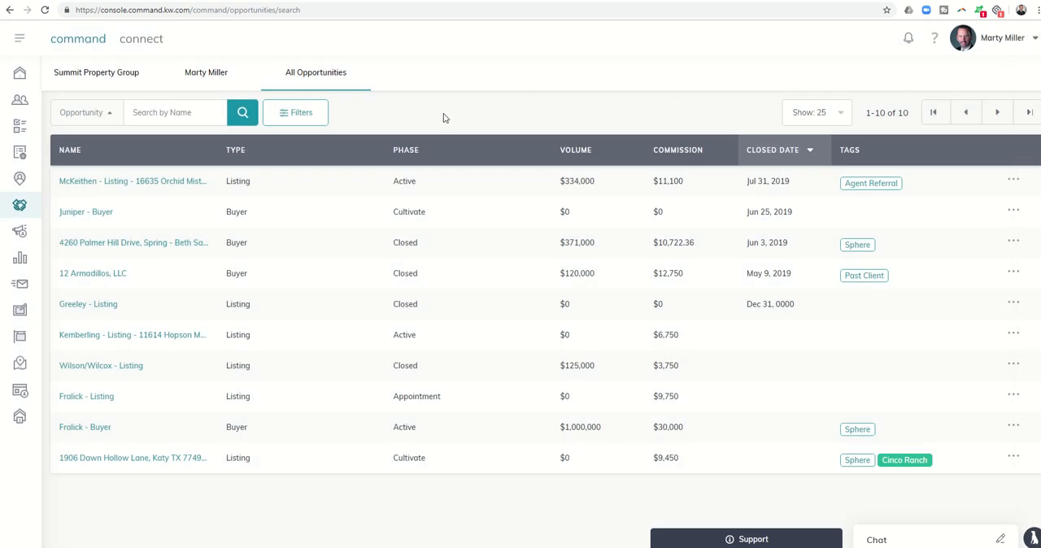
mouse_move(316, 78)
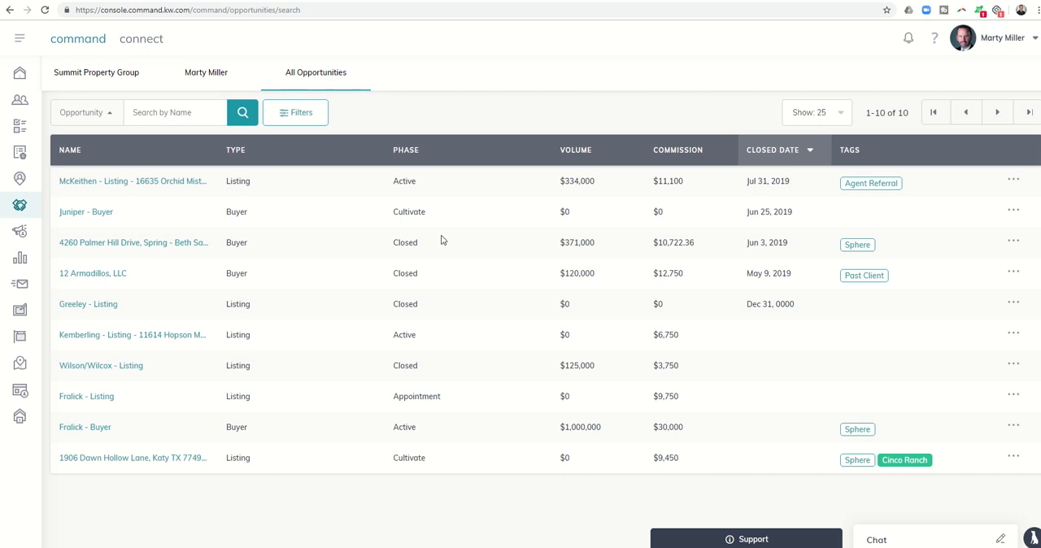
mouse_move(501, 387)
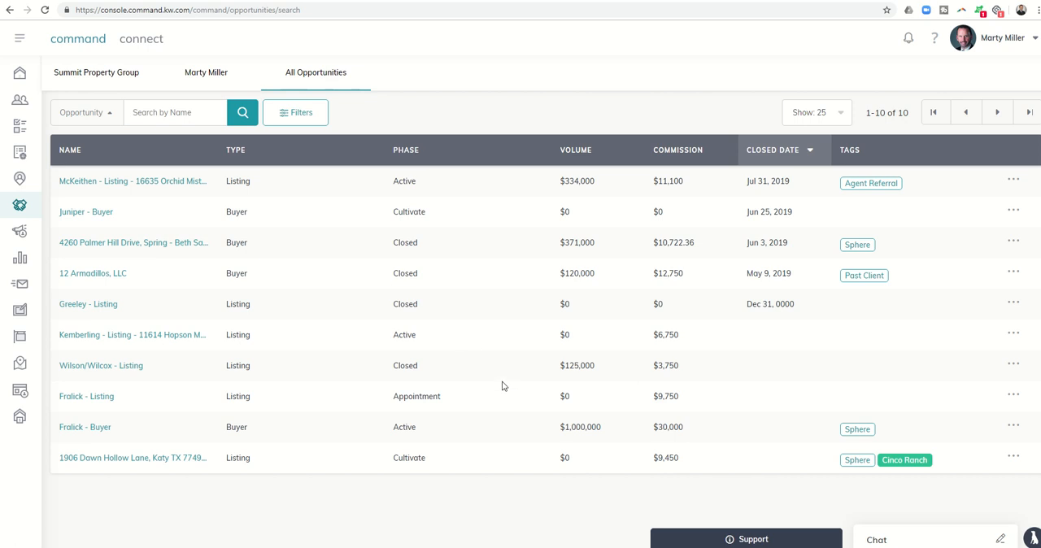
mouse_move(214, 96)
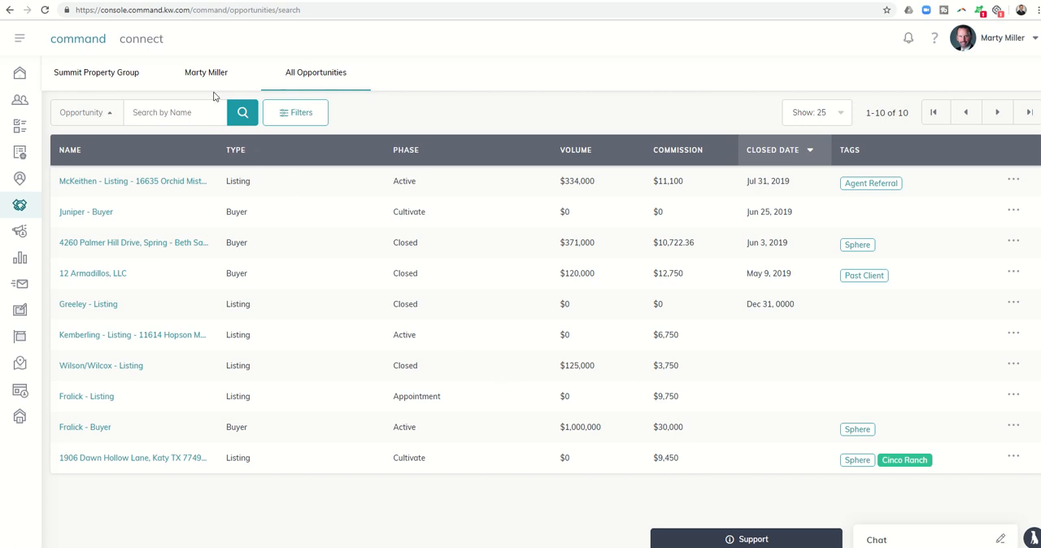
left_click(205, 72)
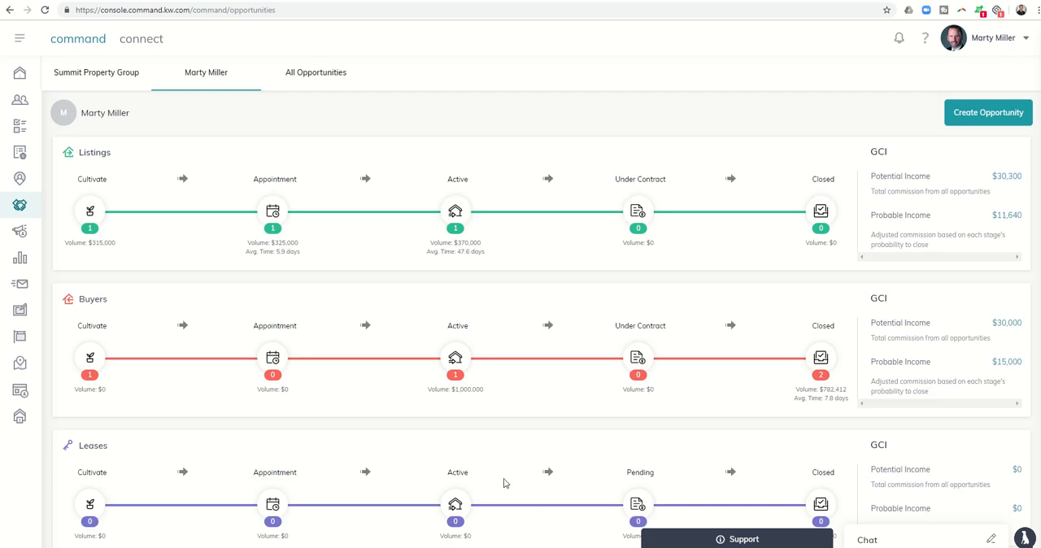
mouse_move(917, 176)
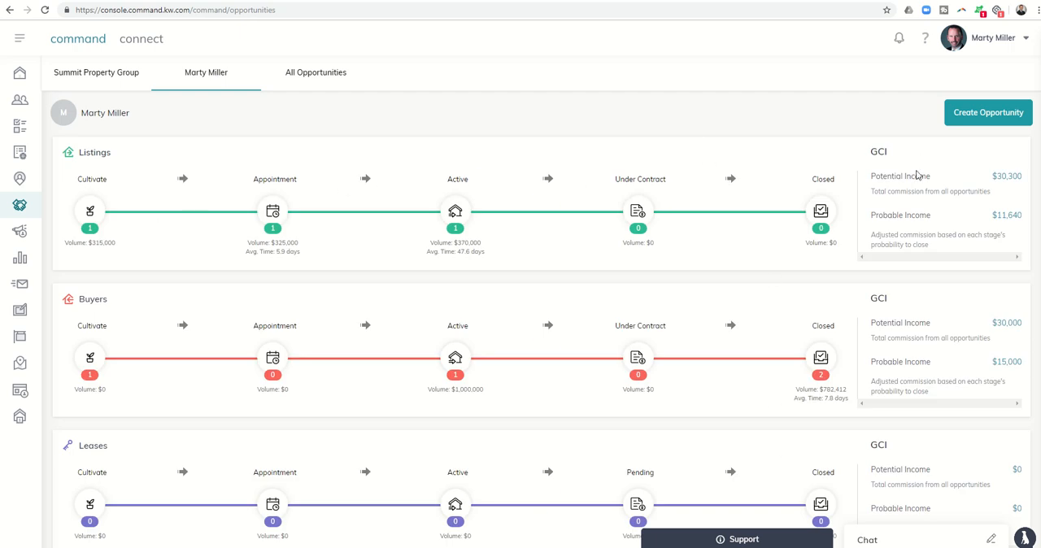
mouse_move(543, 254)
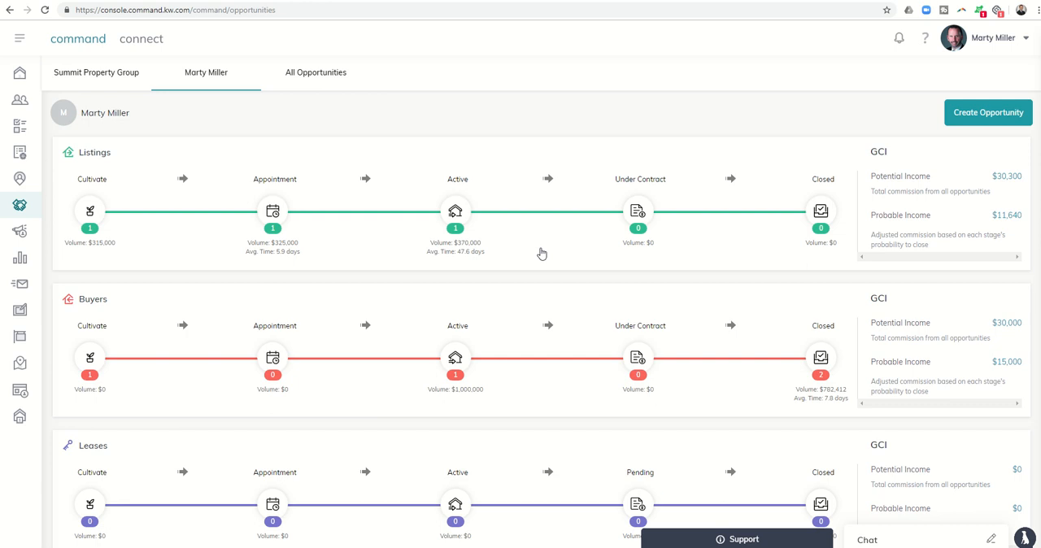
mouse_move(540, 252)
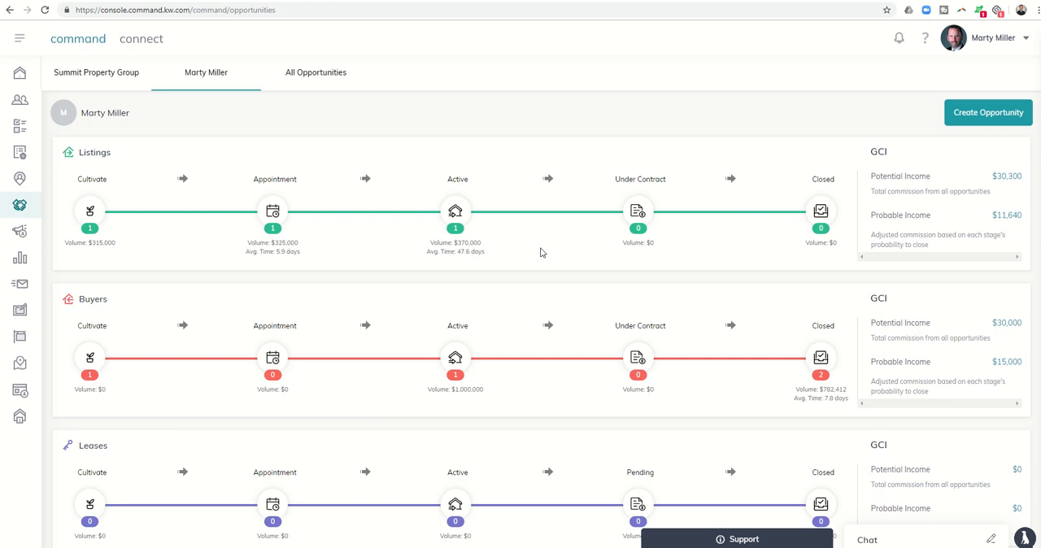
mouse_move(316, 134)
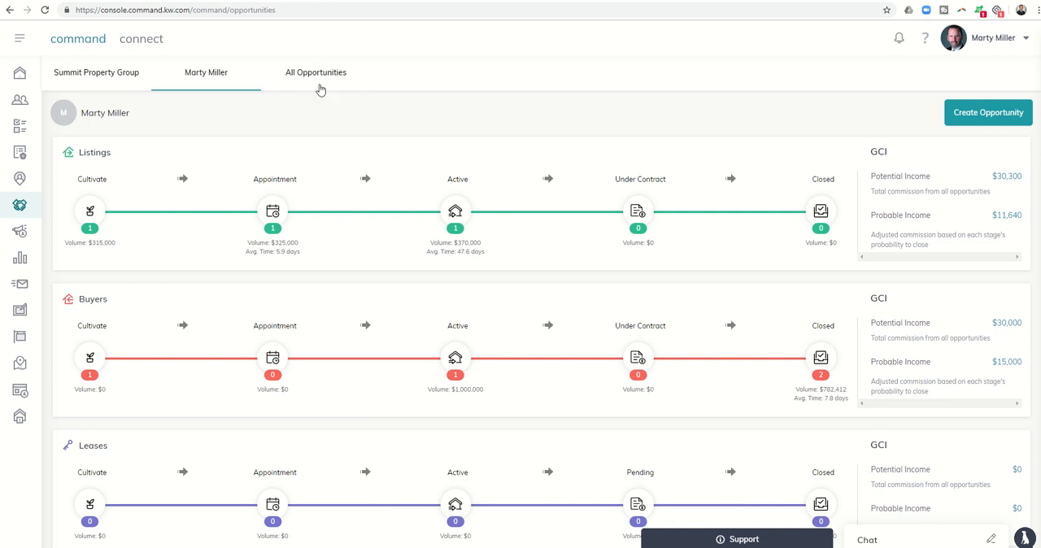
left_click(316, 71)
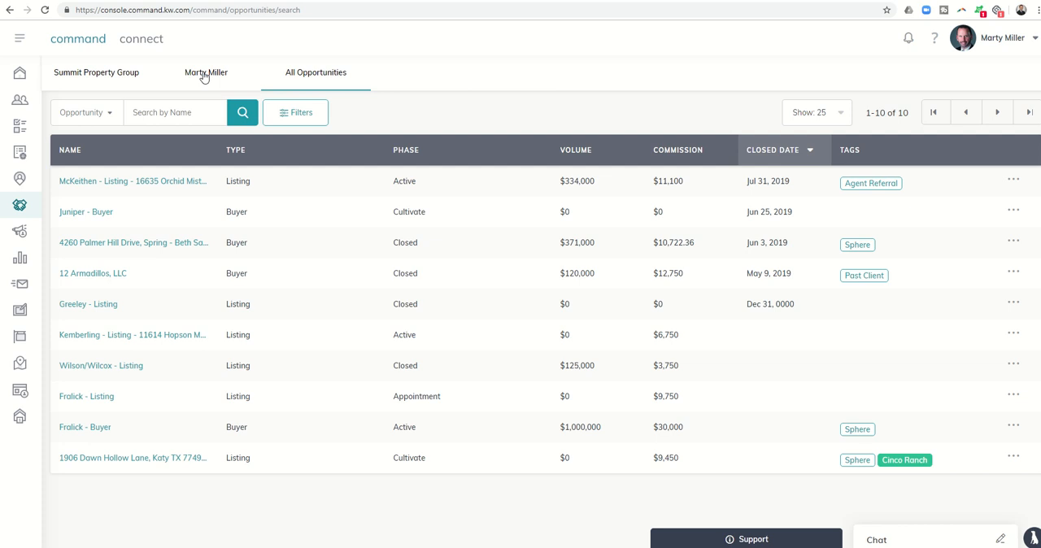
left_click(205, 72)
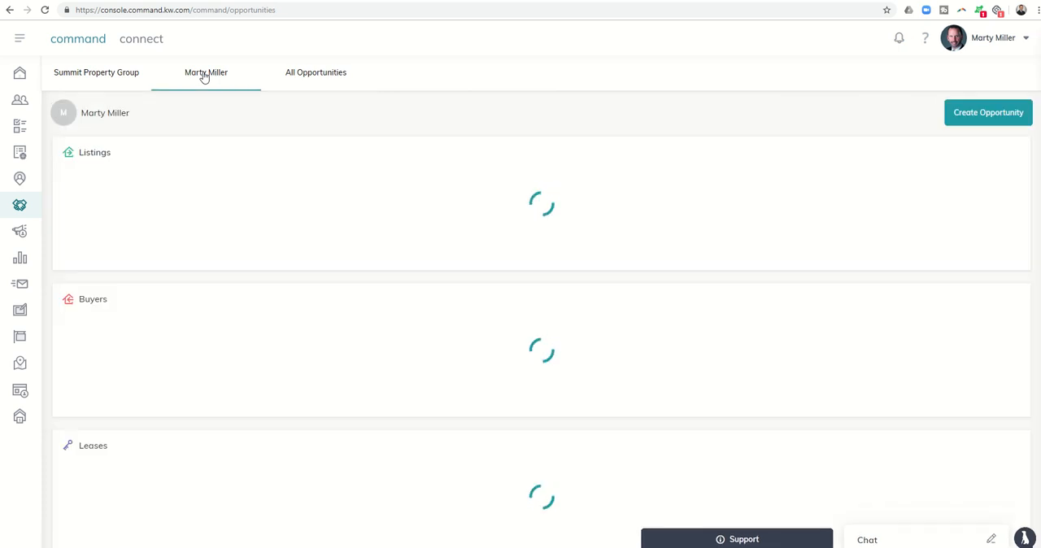